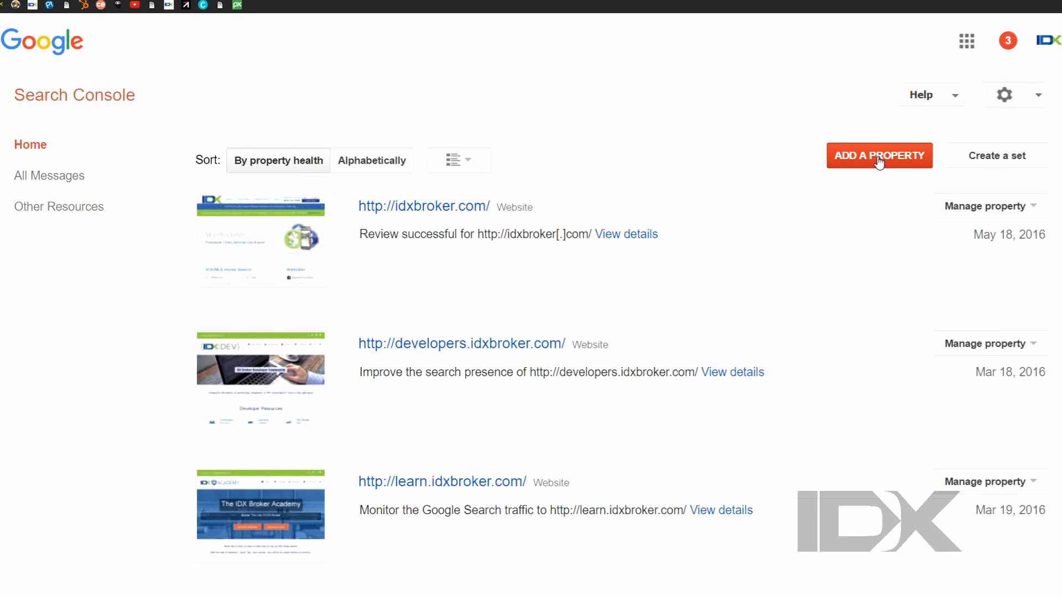
Step: Add search.myrealestate.com as a new Website property in Search Console
{"action": "type", "text": "search.myrealestate.com"}
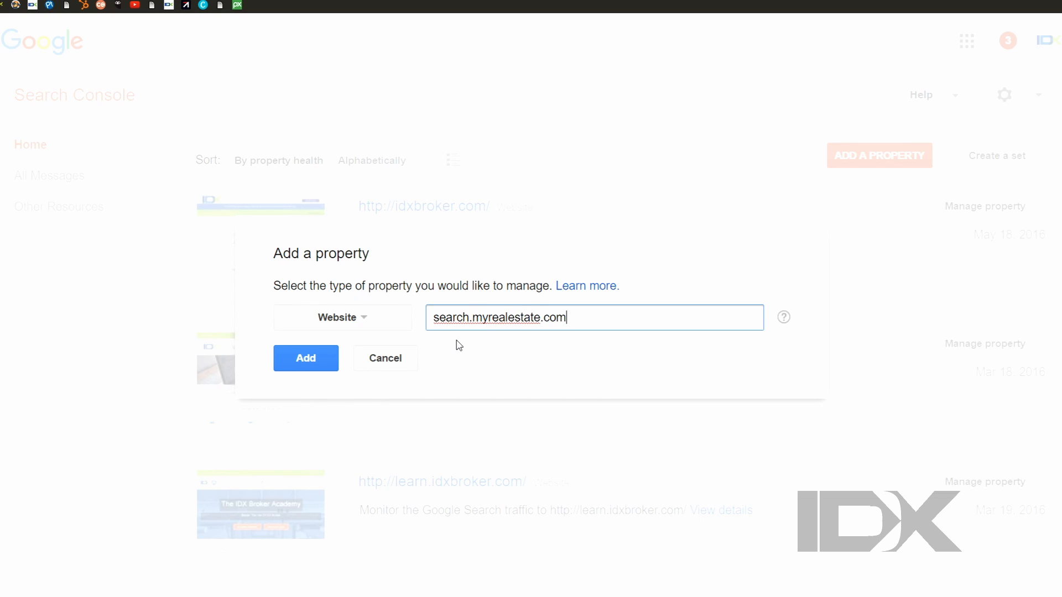
{"action": "left_click", "coordinate": [305, 357]}
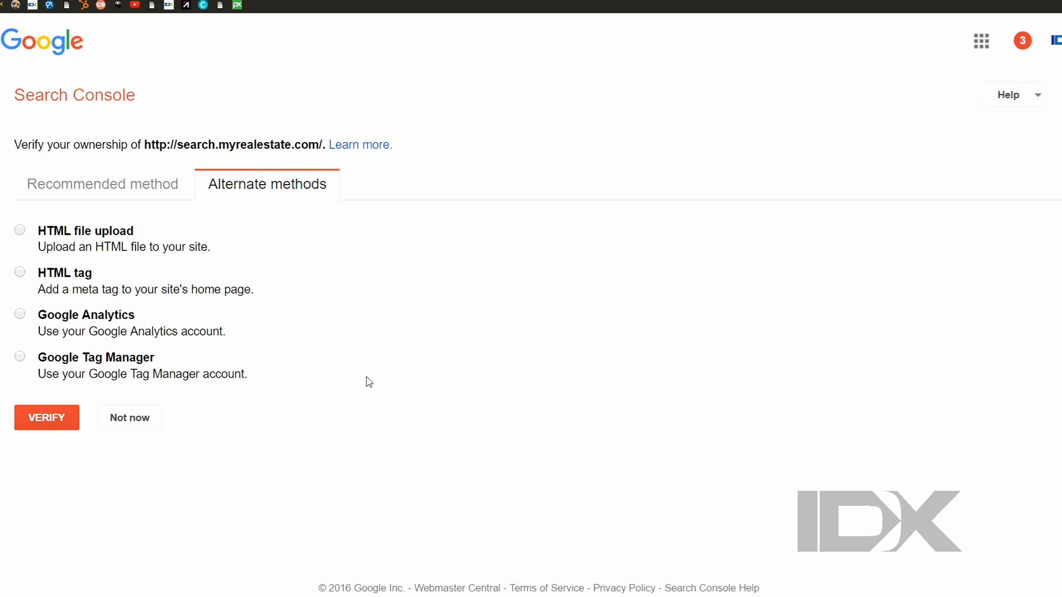
Step: Select the HTML tag method under Alternate methods to reveal the verification meta tag
{"action": "left_click", "coordinate": [20, 272]}
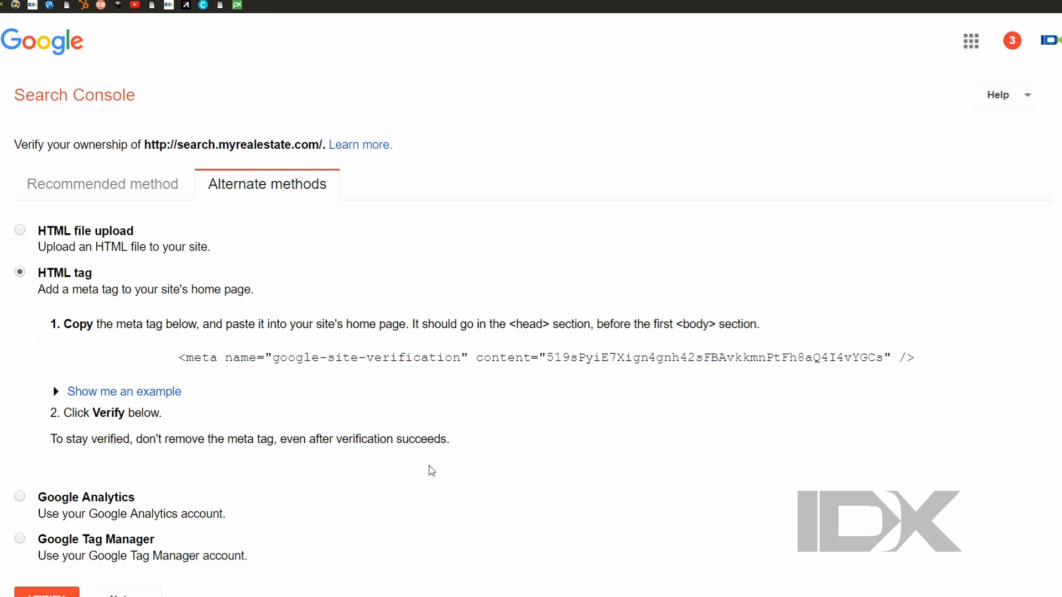
{"action": "scroll", "scroll_direction": "down", "scroll_amount": 3}
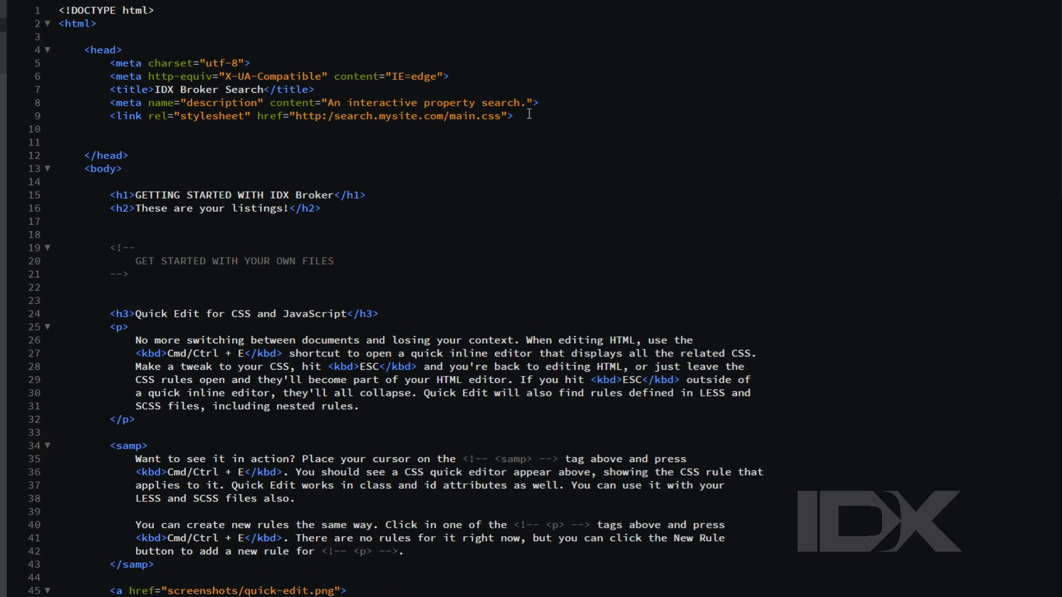
Step: Paste the google-site-verification meta tag into index.html's head section before </head>
{"action": "type", "text": "<meta name=\"google-site-verification\" content=\"htwdfasdmkl7q34nfdasflinav\" />"}
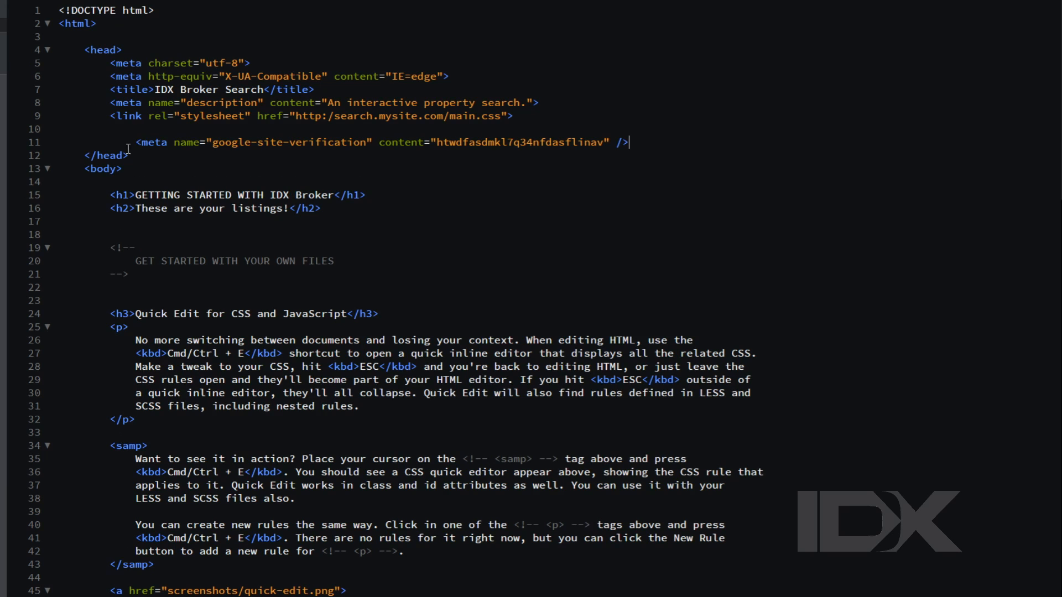